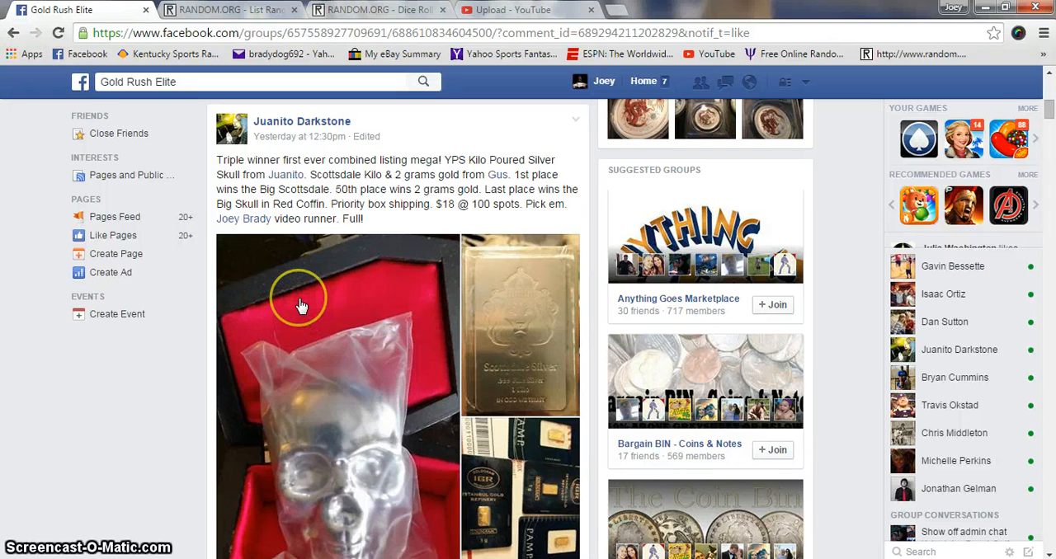
mouse_move(256, 223)
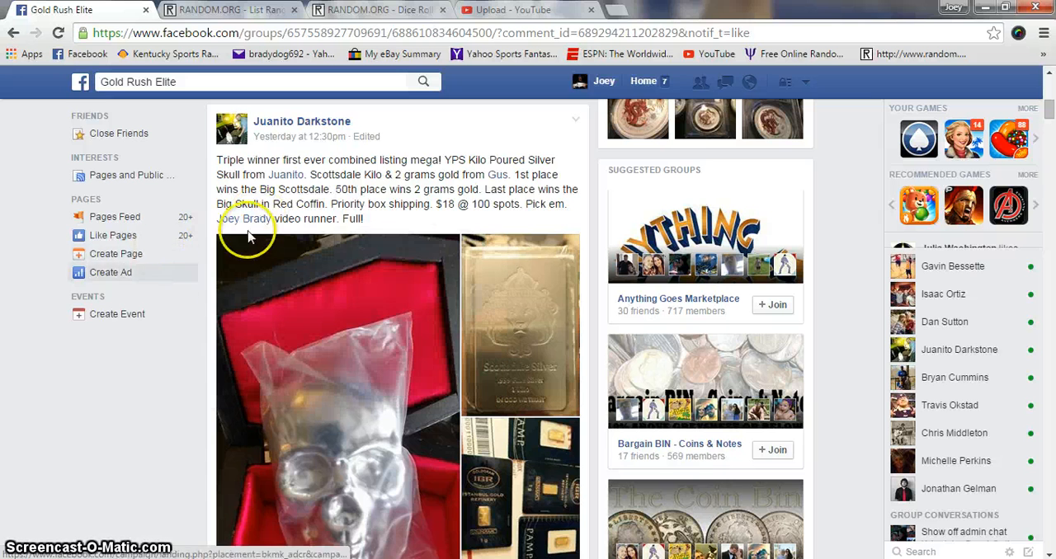
mouse_move(295, 190)
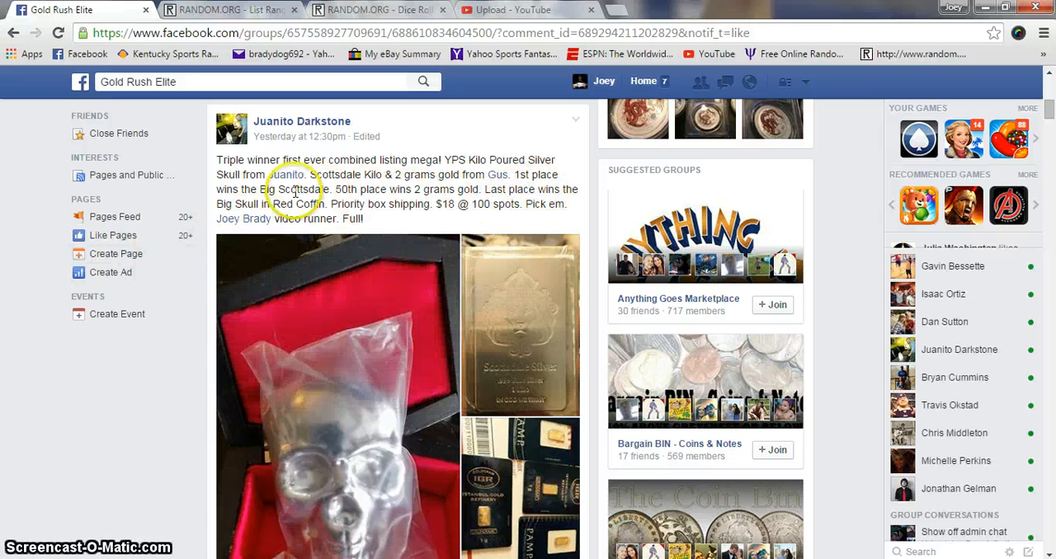
mouse_move(370, 218)
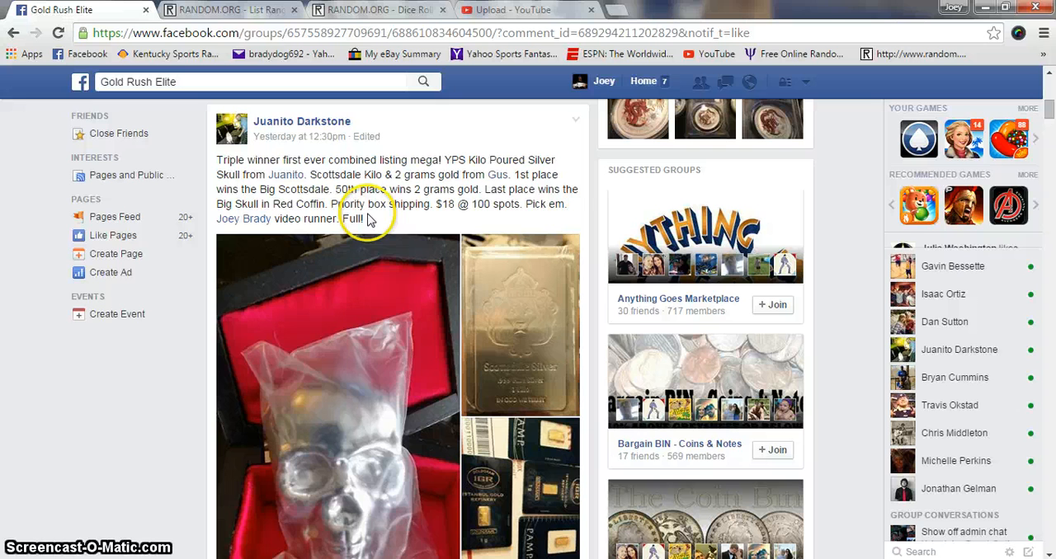
mouse_move(564, 203)
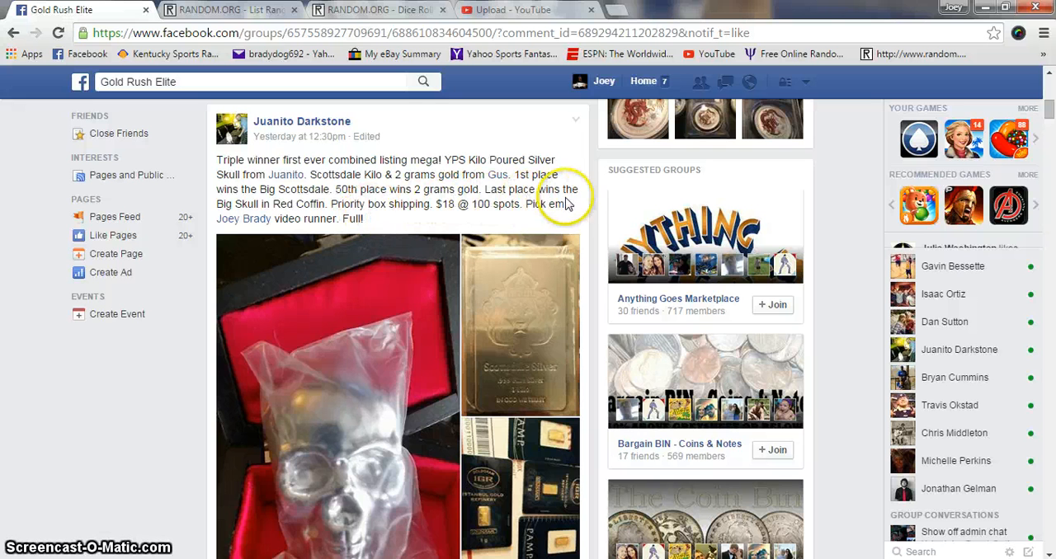
mouse_move(289, 231)
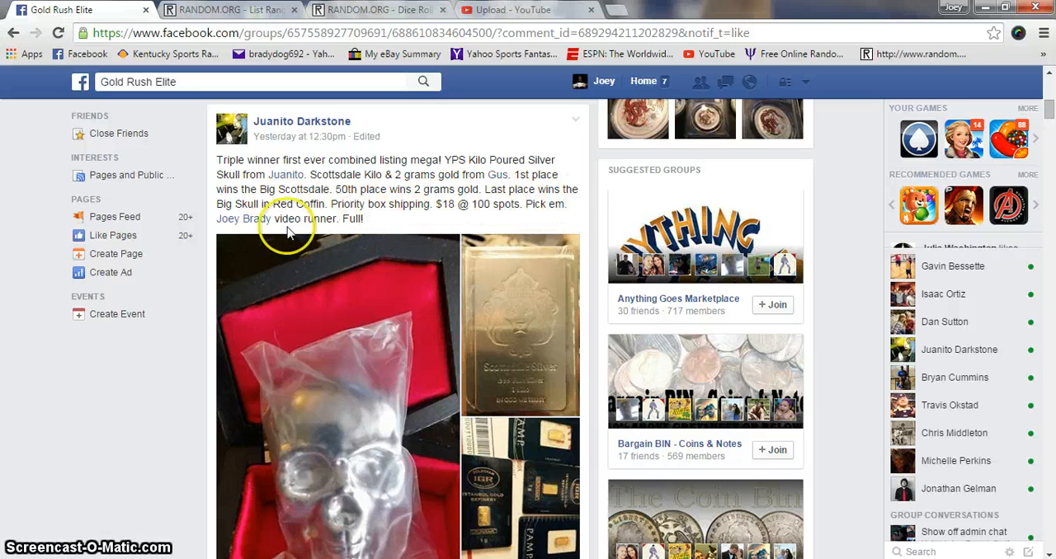
Step: Review the 100-spot list in the Facebook post, then roll two virtual dice on RANDOM.ORG
scroll("down", 3)
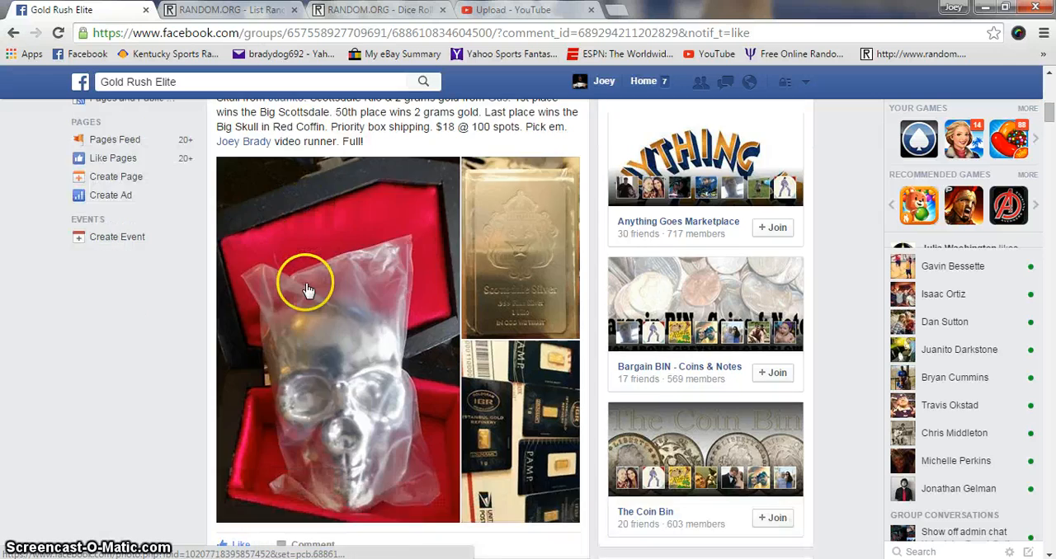
scroll("down", 3)
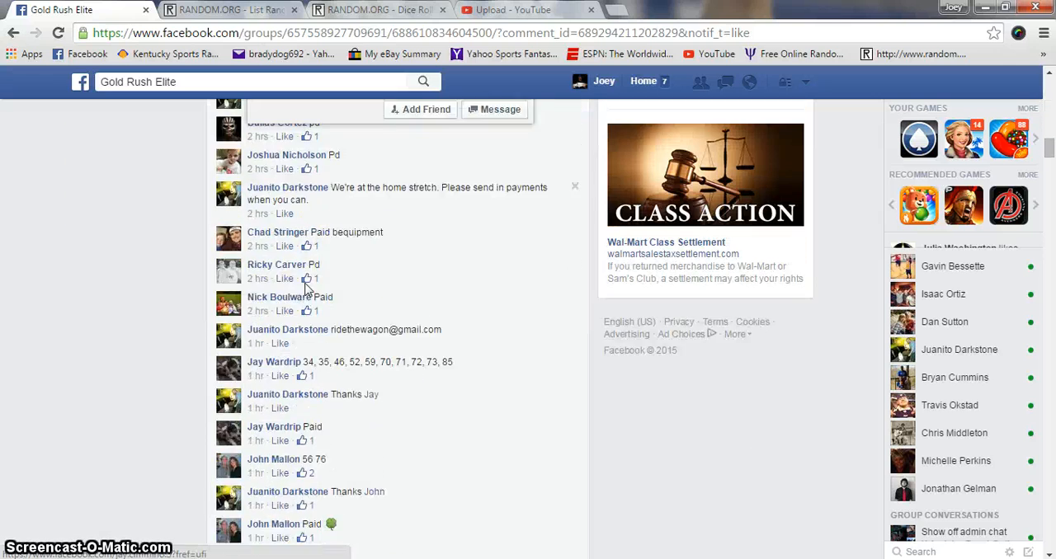
scroll("up", 3)
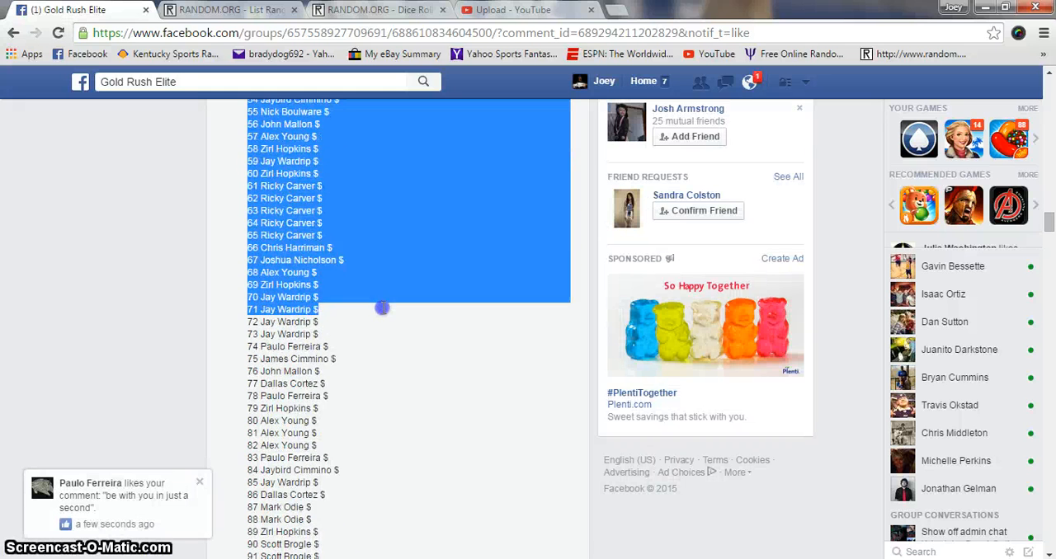
scroll("down", 3)
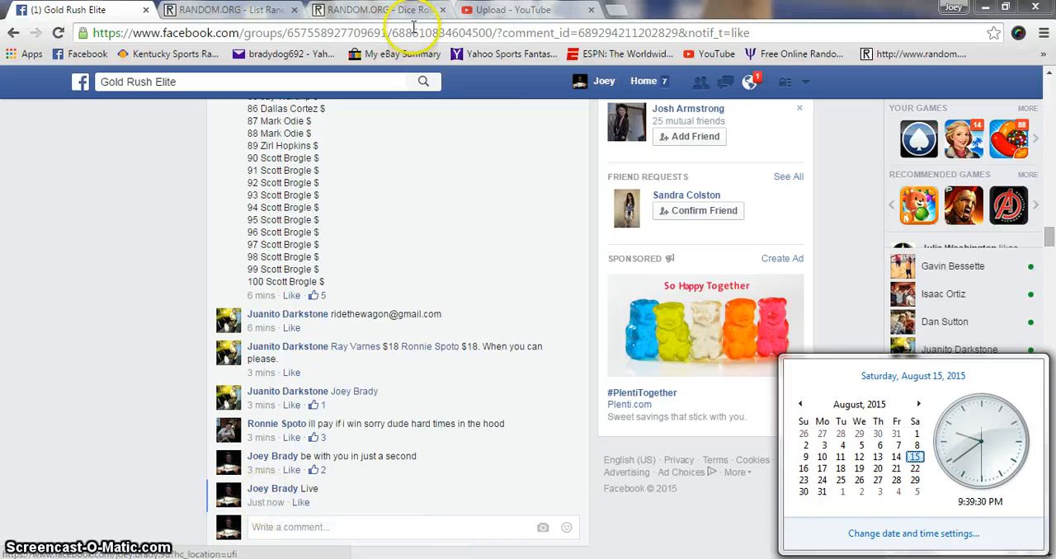
left_click(380, 10)
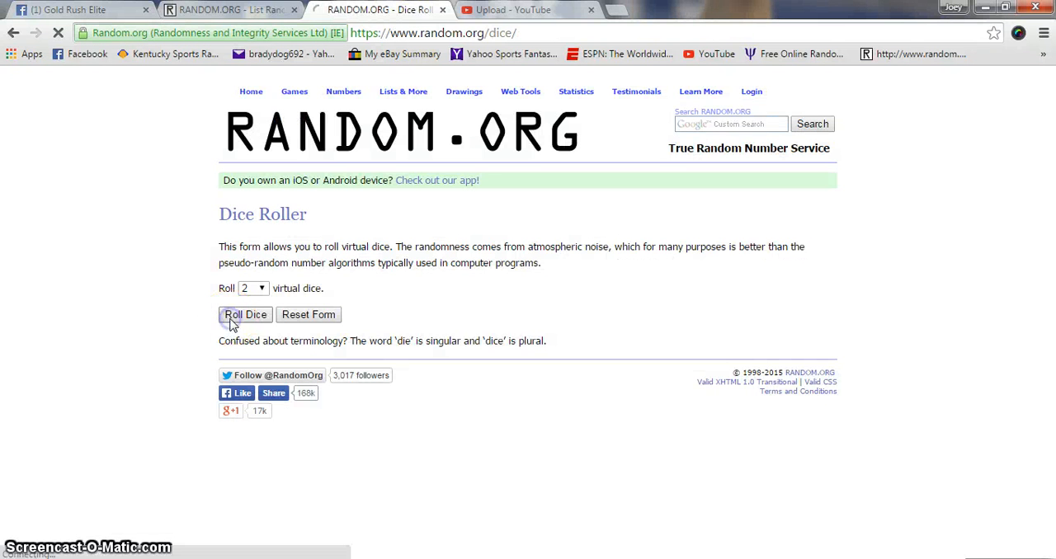
left_click(245, 314)
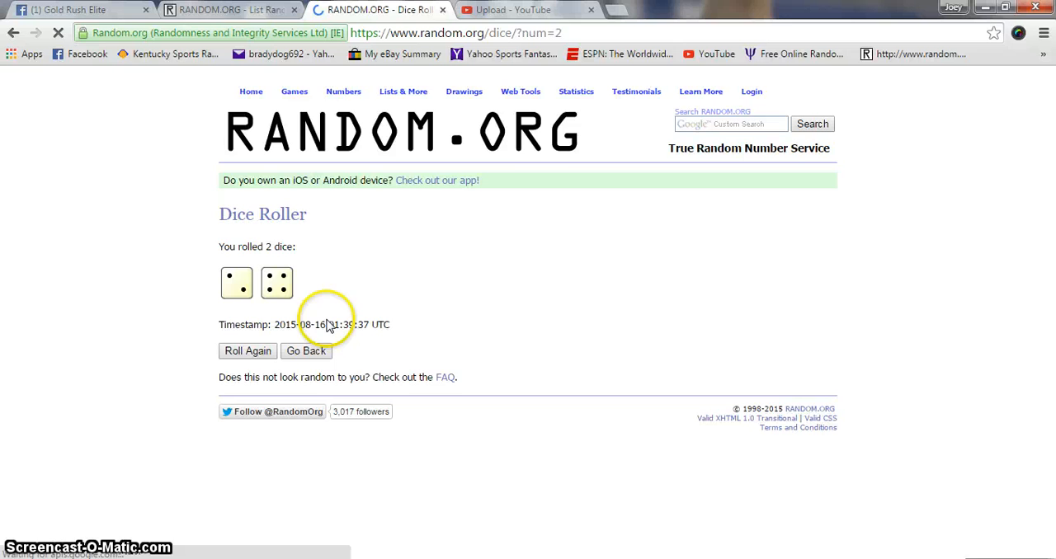
Step: Paste the copied 100-spot giveaway list into the List Randomizer's items field
right_click(382, 416)
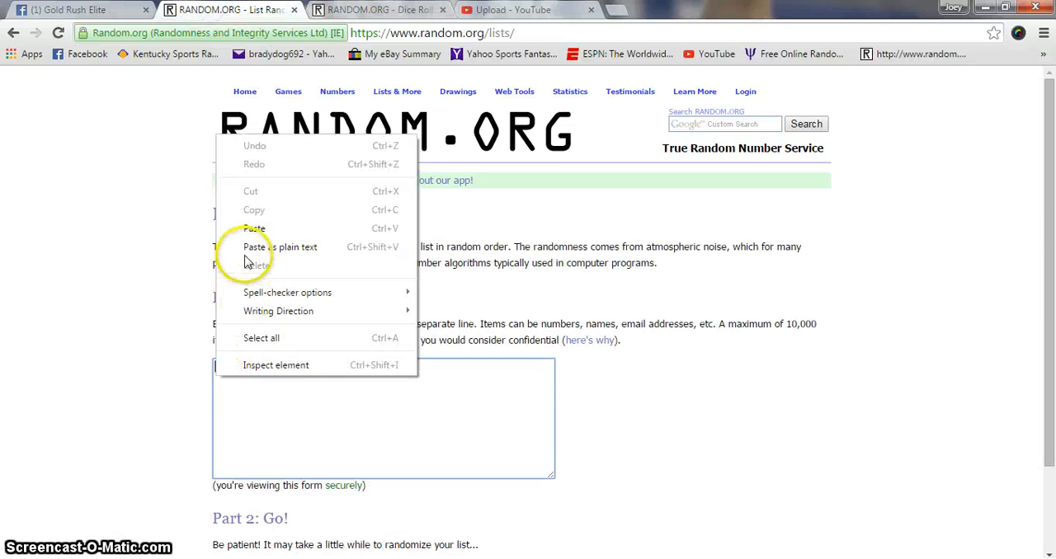
left_click(254, 228)
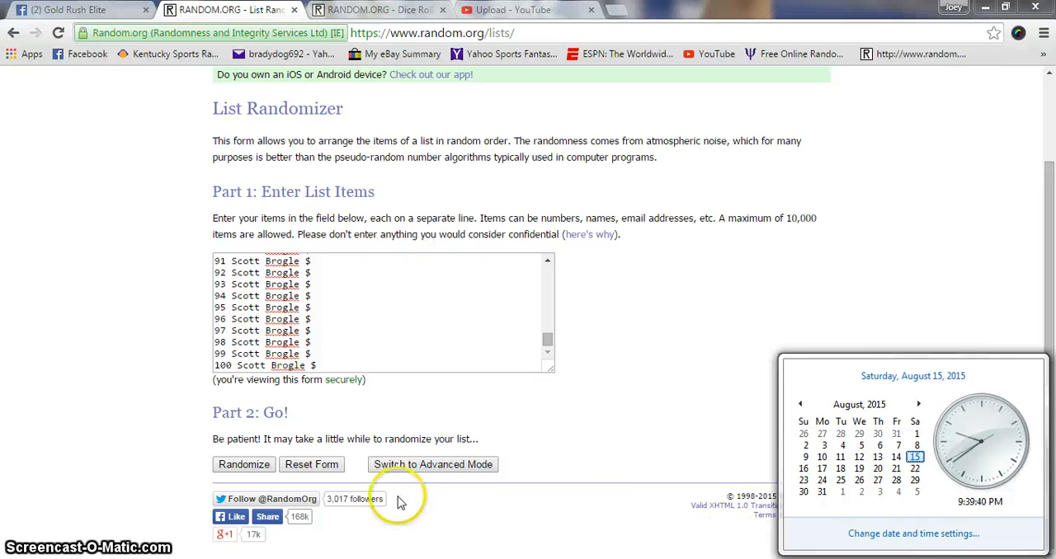
left_click(244, 464)
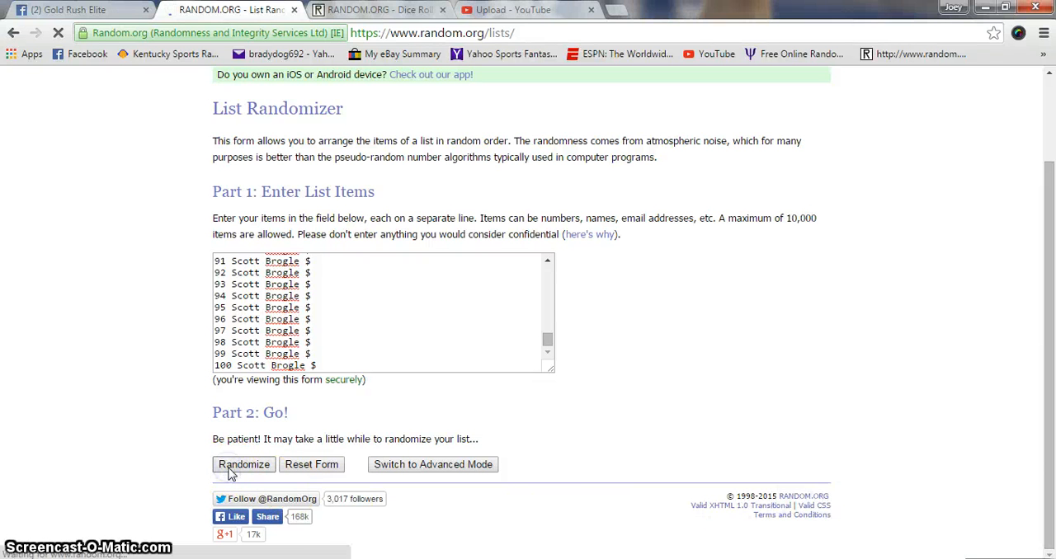
Step: Randomize the pasted 100-entry list three times, scrolling through each shuffled order
left_click(244, 464)
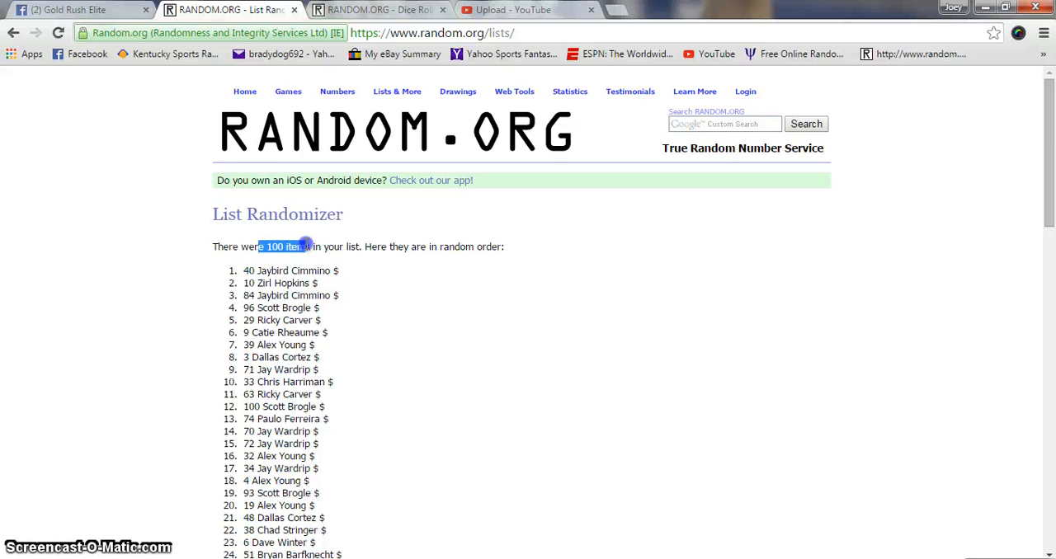
scroll("down", 3)
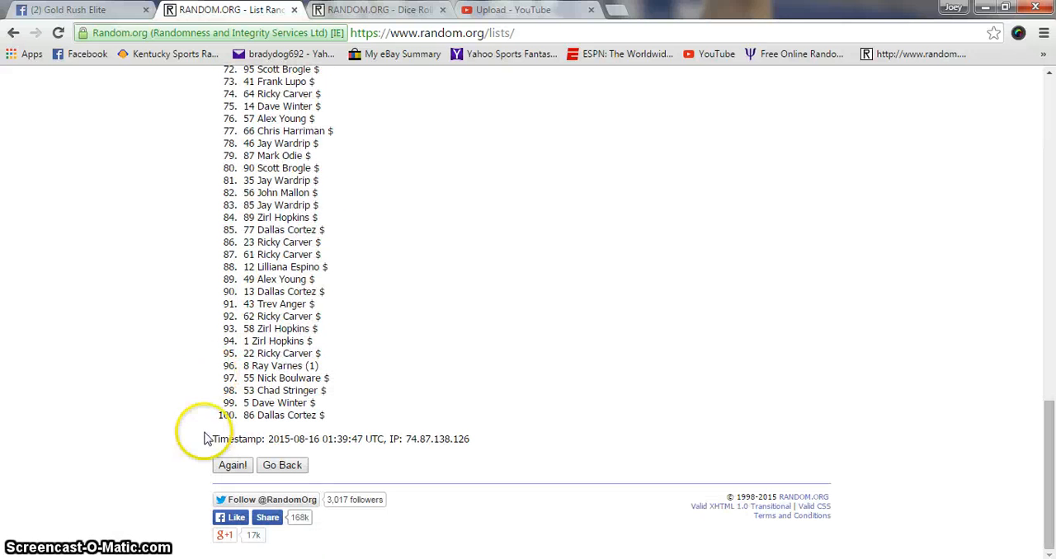
left_click(231, 465)
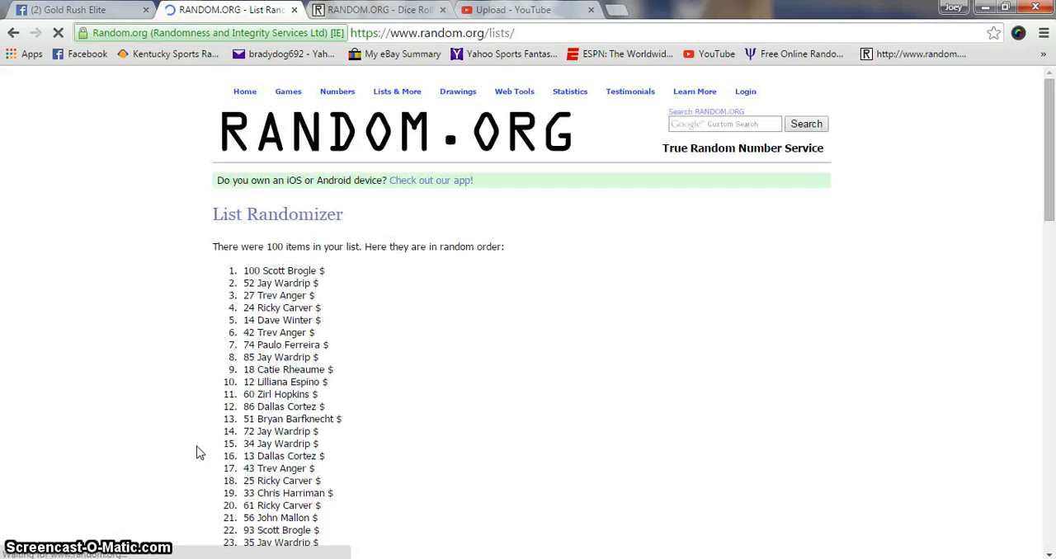
scroll("down", 3)
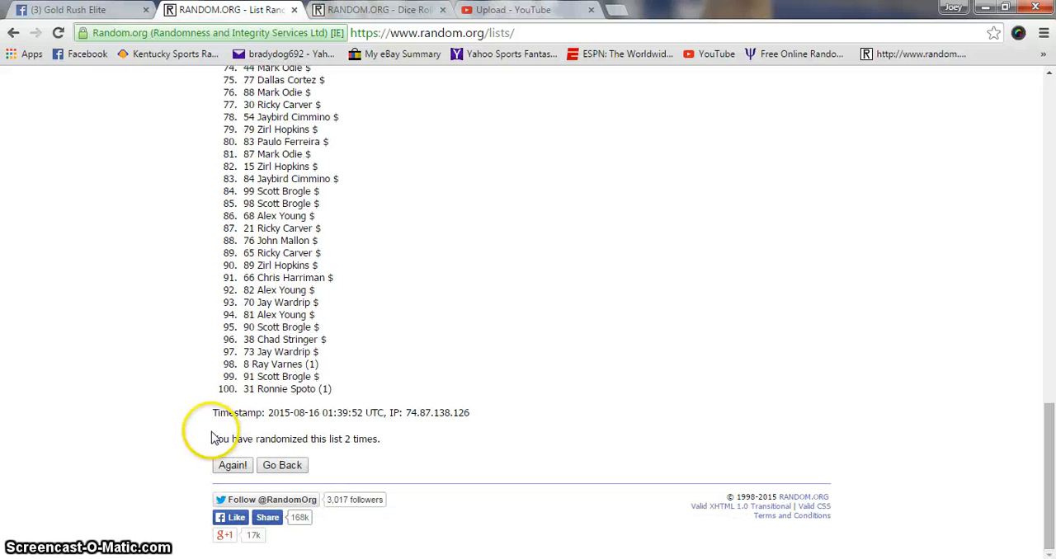
left_click(231, 465)
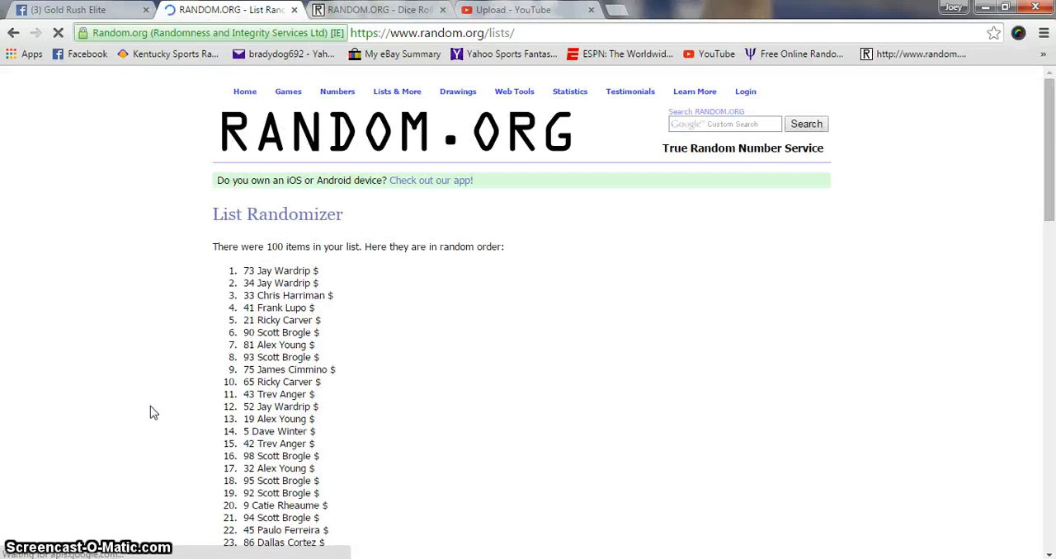
scroll("down", 3)
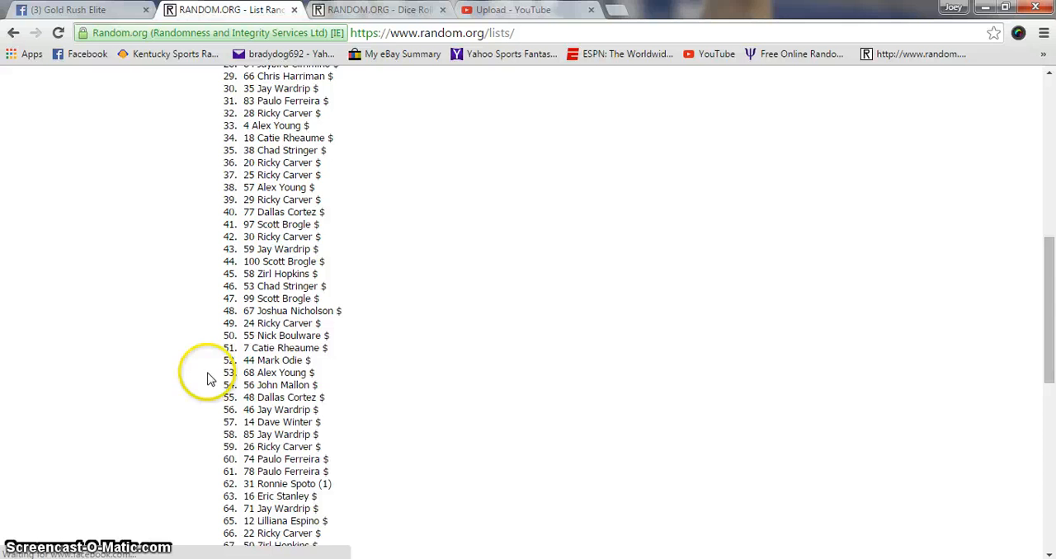
Step: Randomize the list a fourth and fifth time and scroll the fifth order to its end
left_click(231, 466)
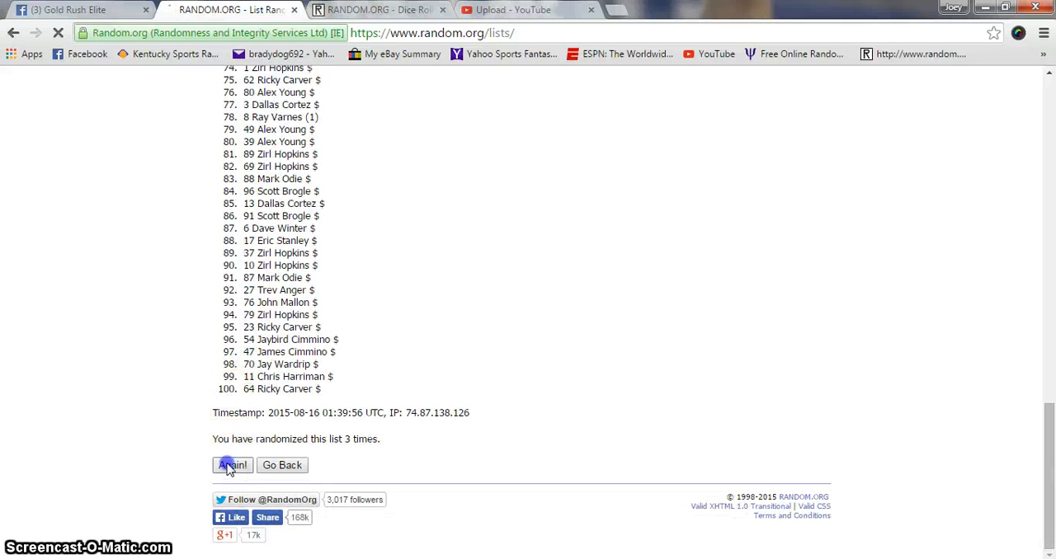
left_click(231, 465)
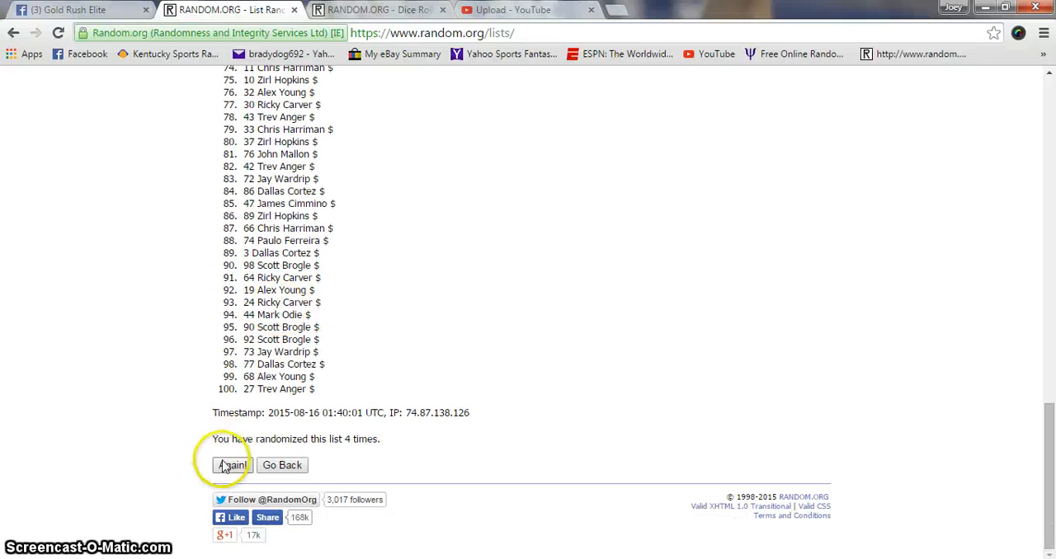
left_click(231, 465)
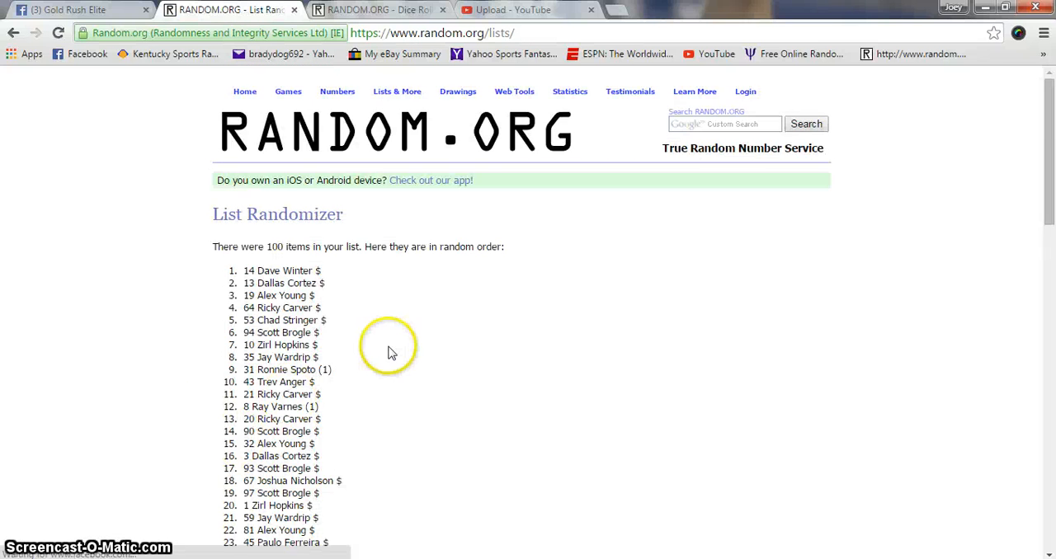
scroll("down", 3)
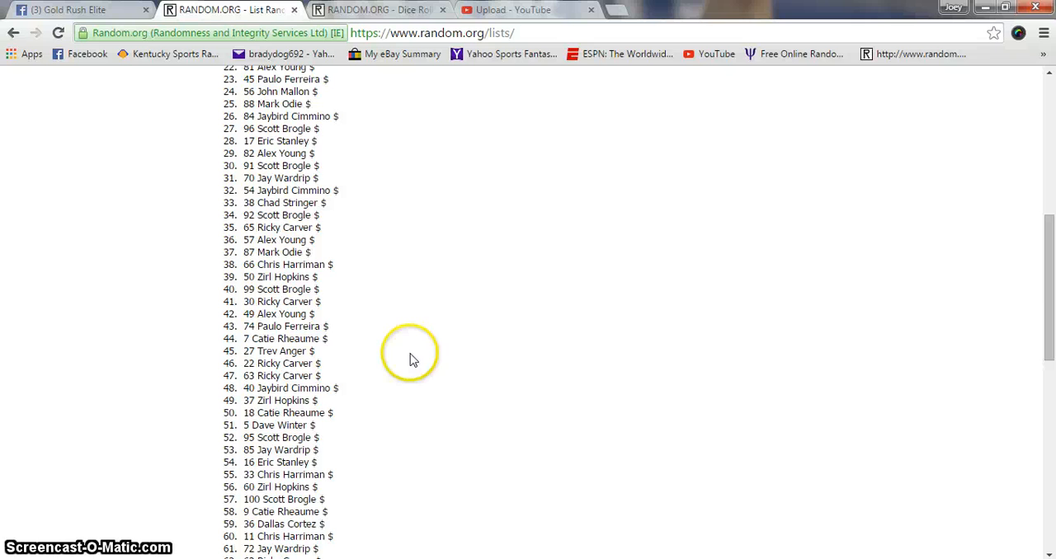
mouse_move(378, 405)
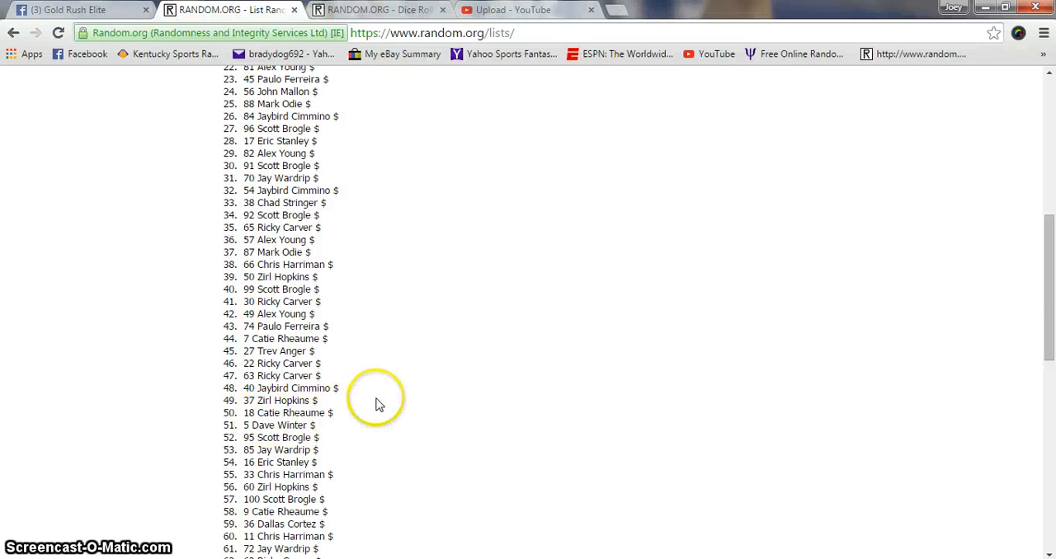
scroll("down", 3)
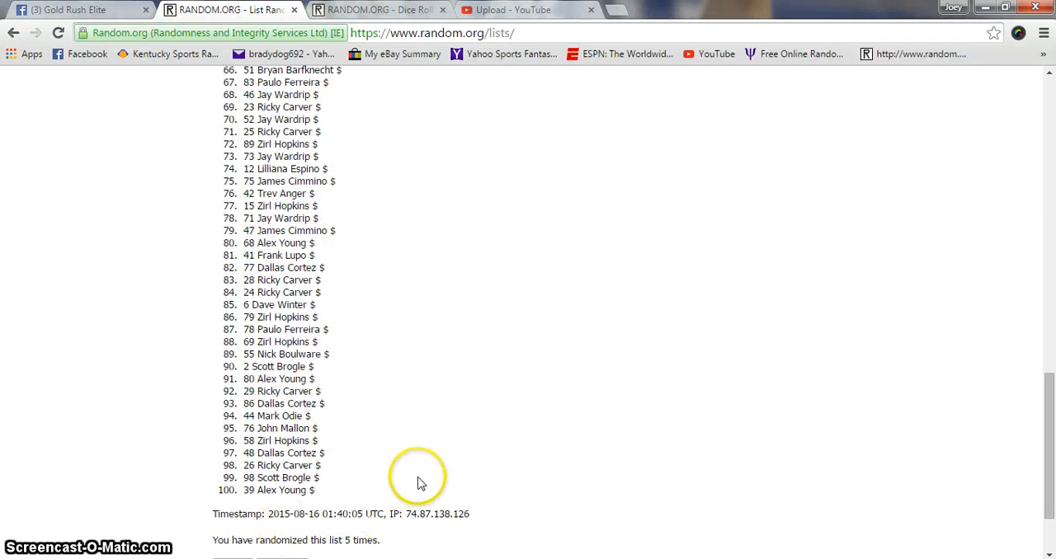
scroll("up", 3)
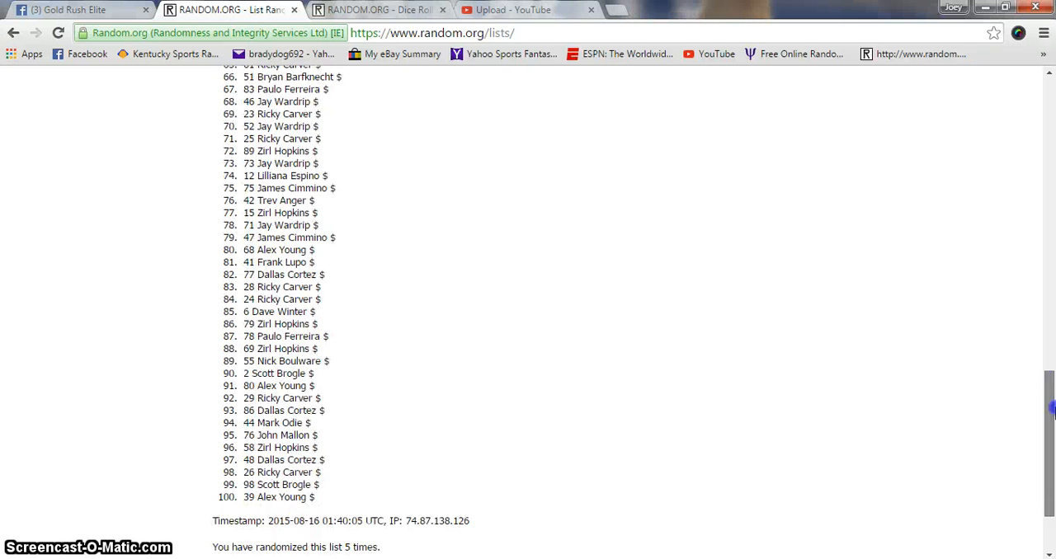
scroll("down", 3)
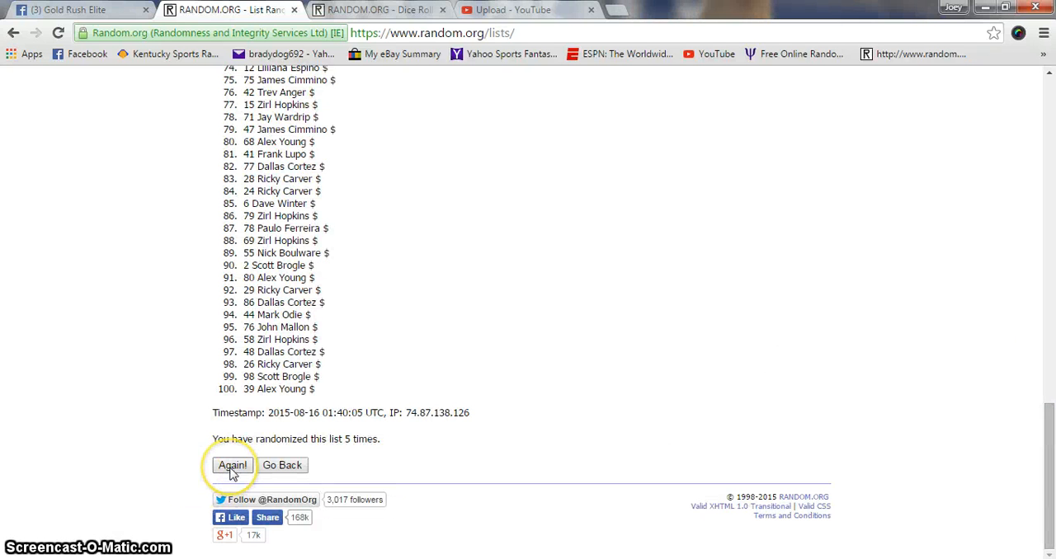
left_click(231, 465)
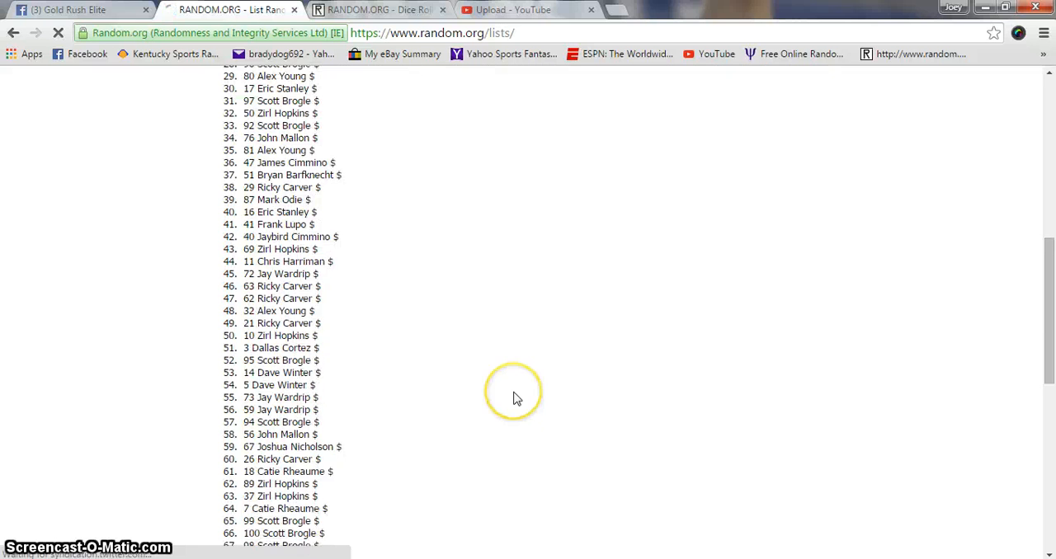
scroll("down", 3)
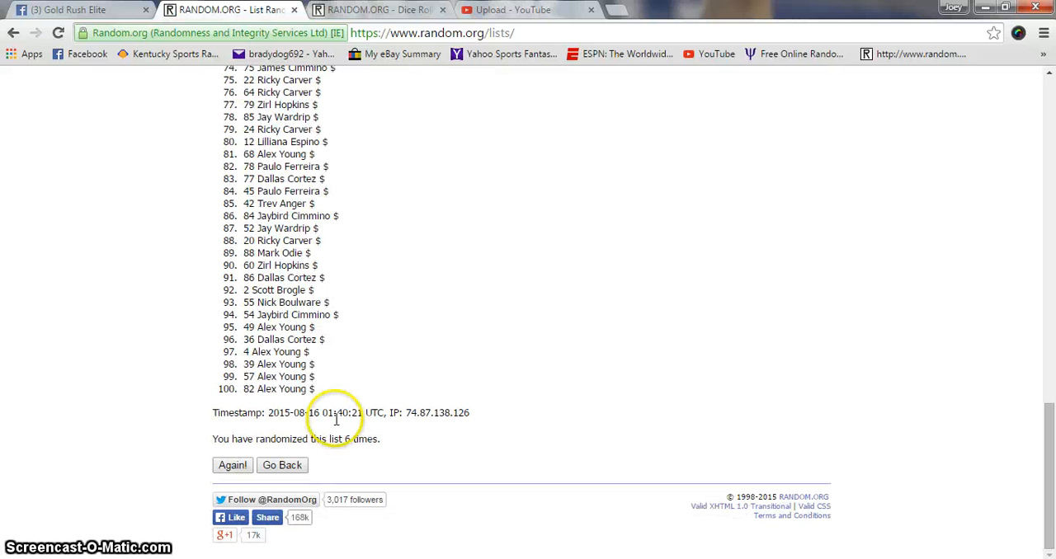
double_click(277, 389)
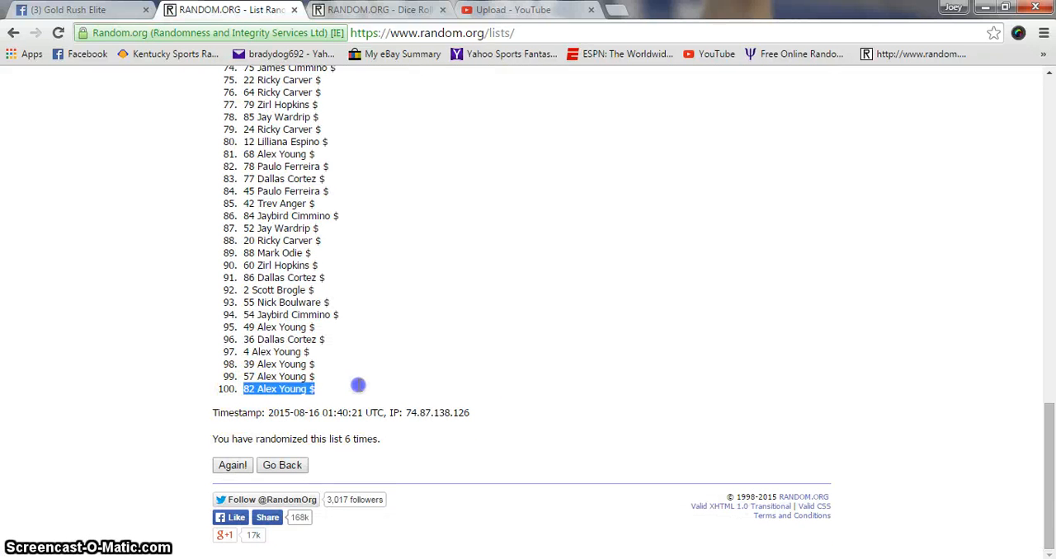
scroll("up", 3)
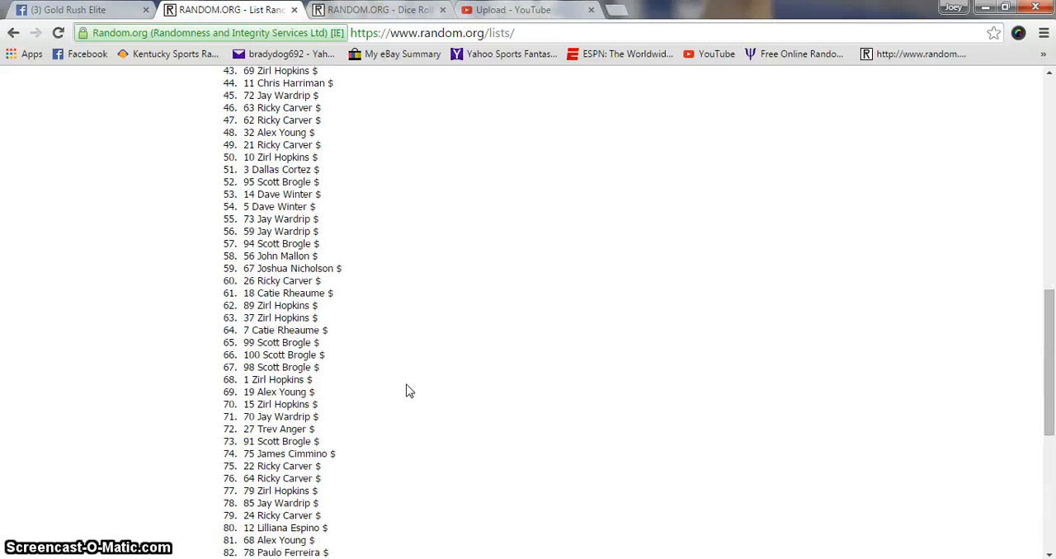
double_click(280, 157)
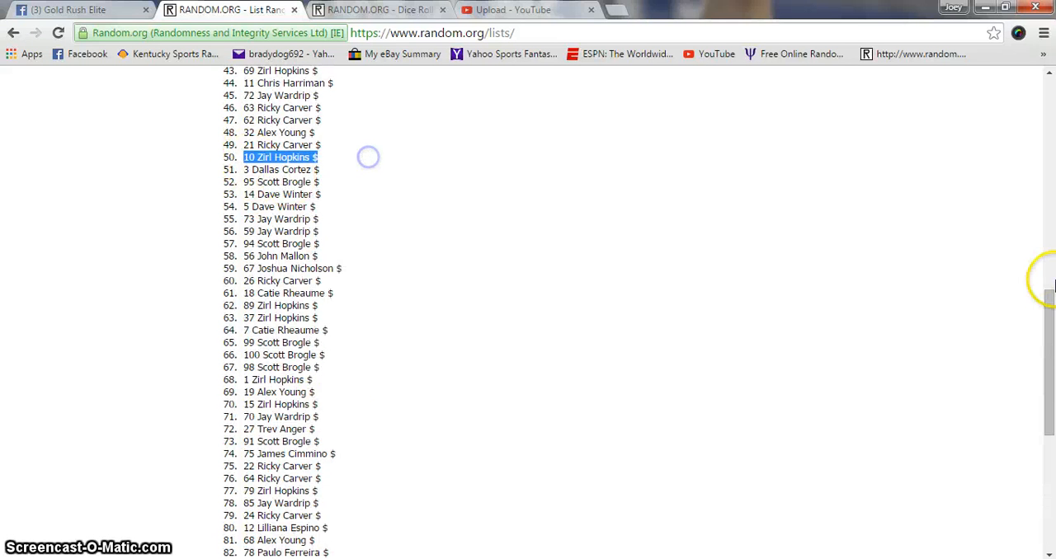
Step: Scroll back through the final order, check the earlier two-dice roll, and return to the randomized list
scroll("up", 3)
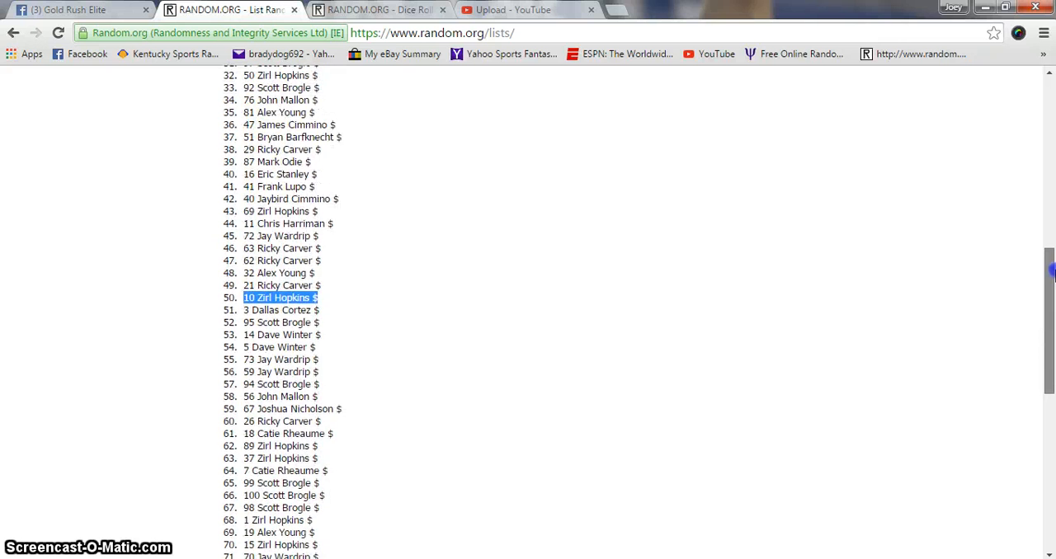
scroll("up", 3)
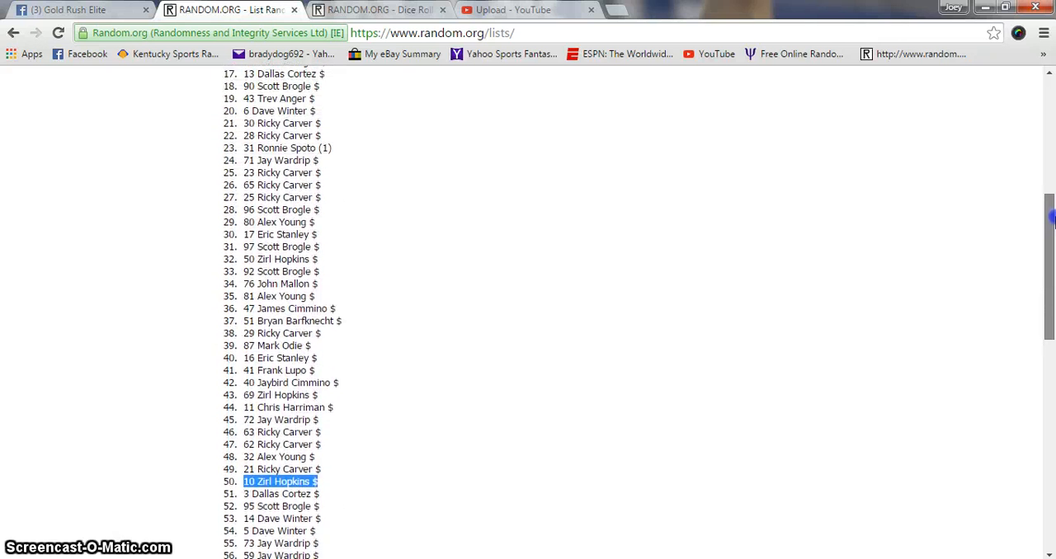
scroll("up", 3)
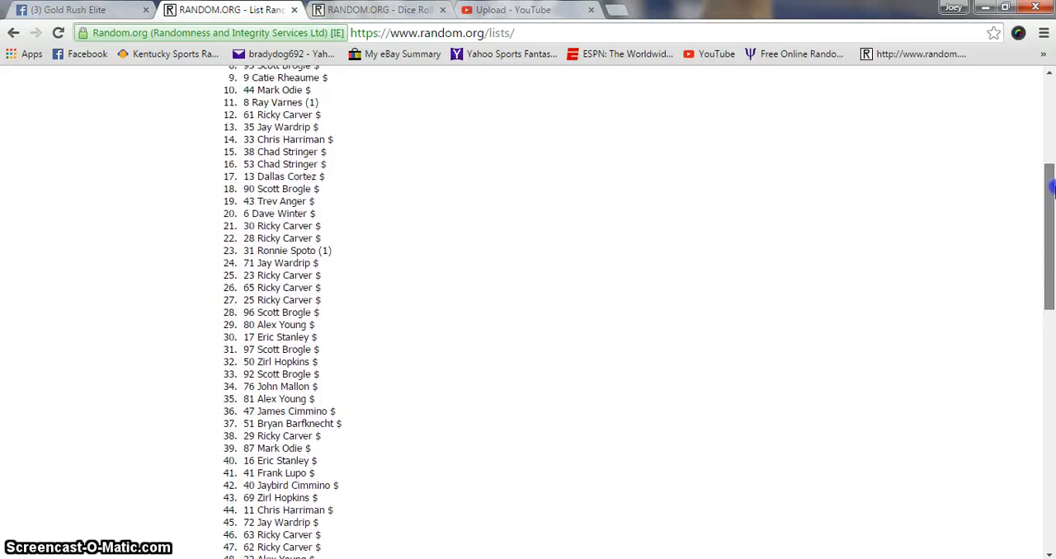
scroll("up", 3)
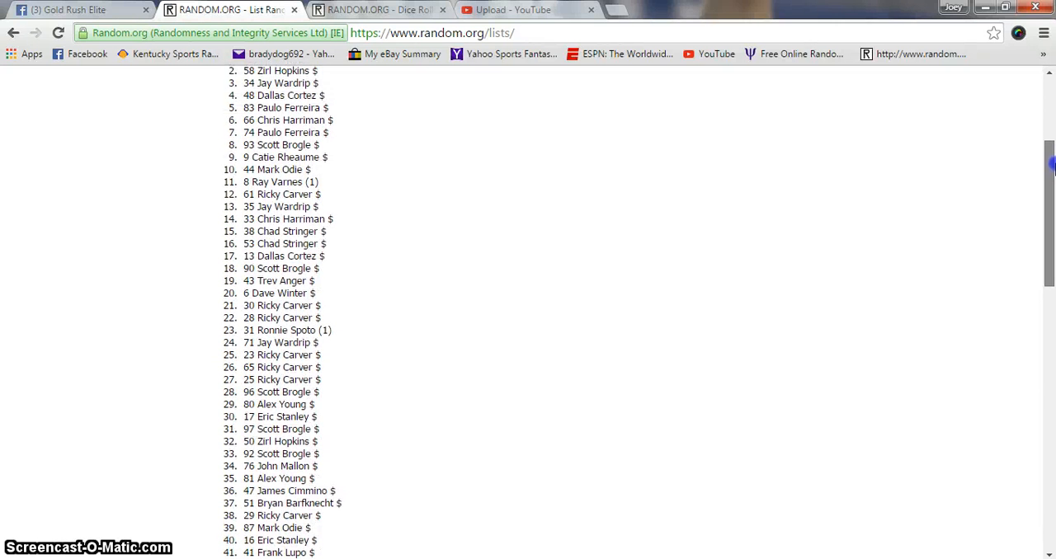
scroll("up", 3)
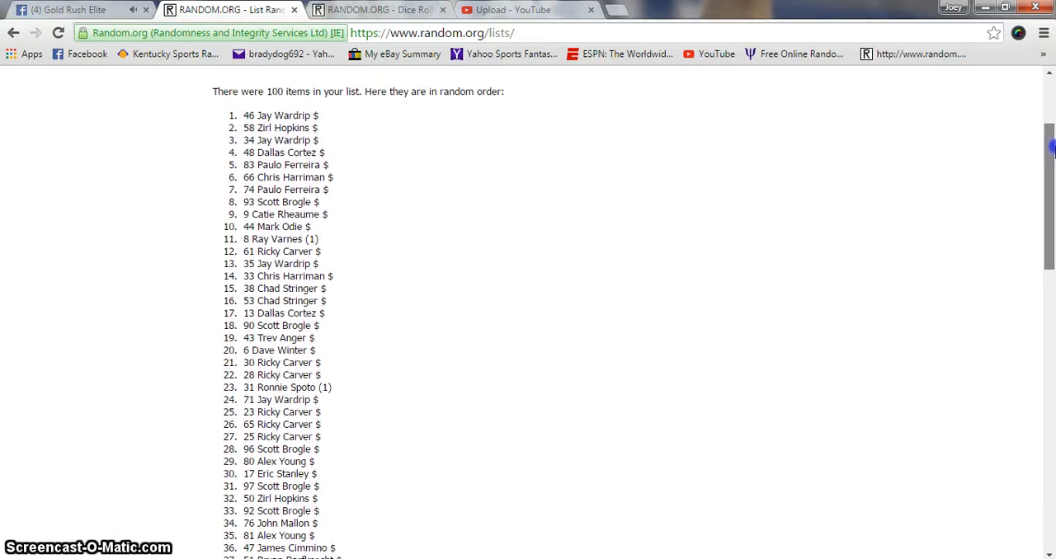
scroll("down", 3)
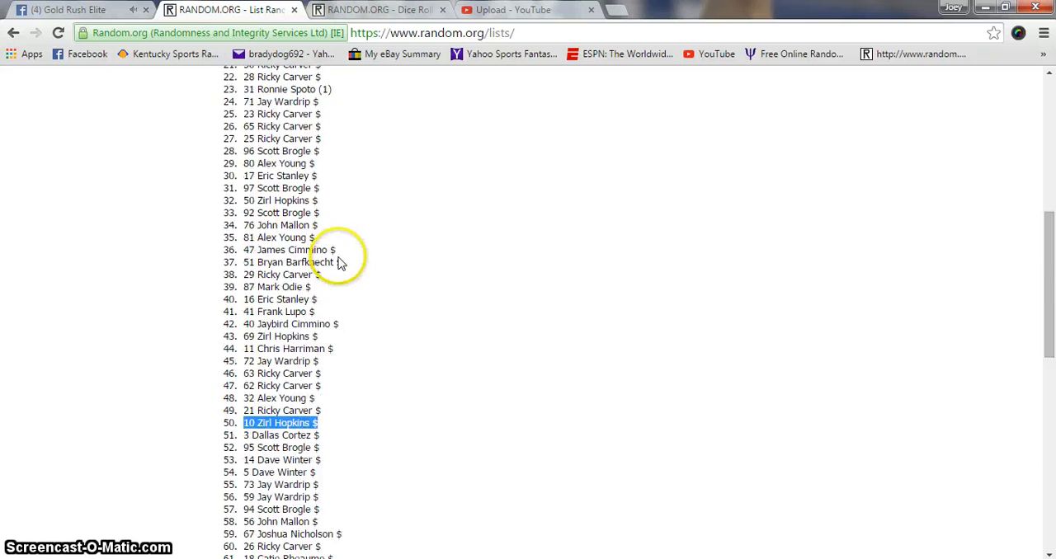
scroll("up", 3)
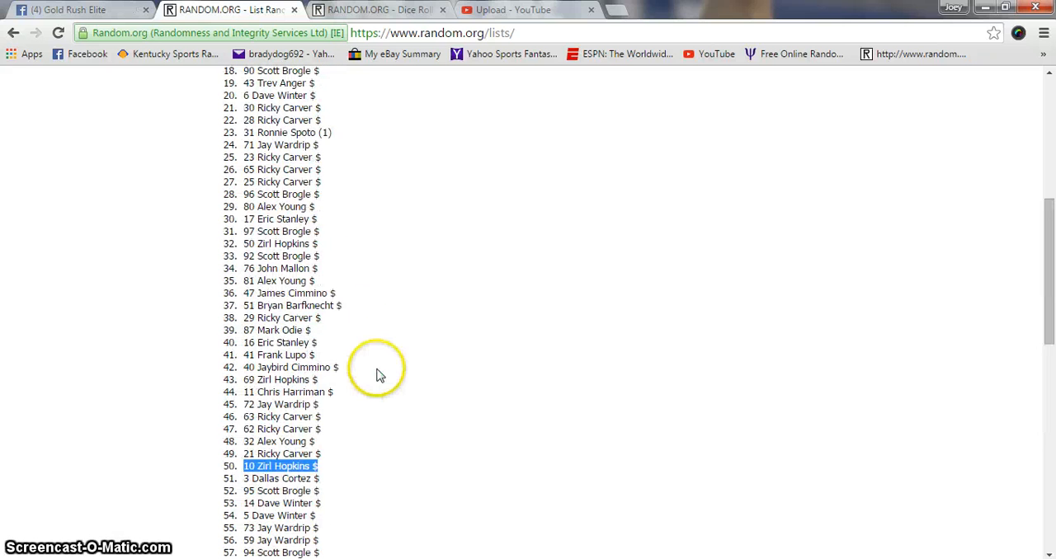
left_click(379, 10)
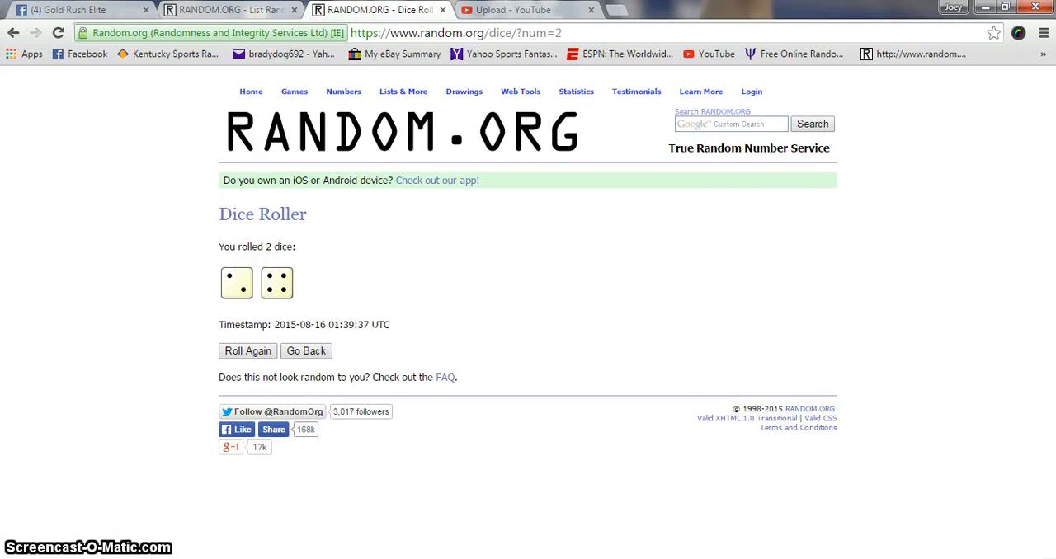
left_click(228, 9)
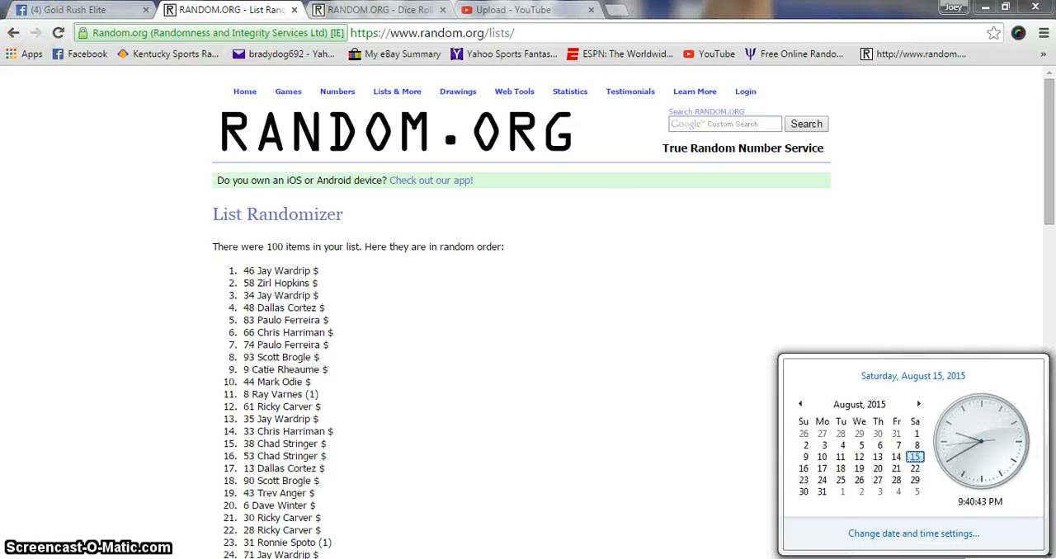